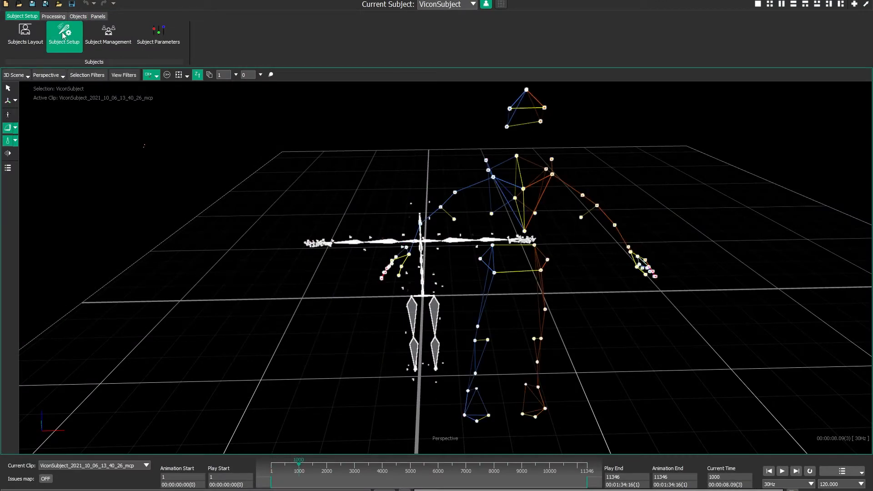
Step: Import demoSubject.vsk from the Test subjects folder into the blank scene as the current subject
click(63, 34)
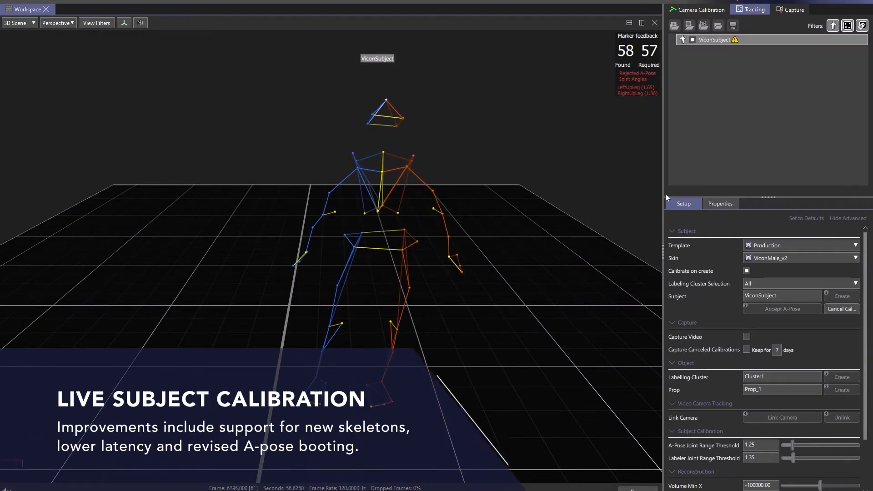
click(842, 310)
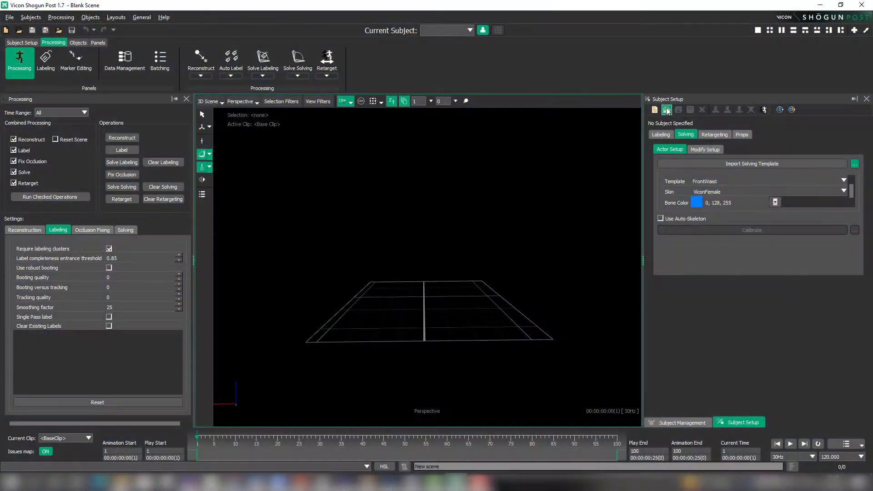
click(667, 110)
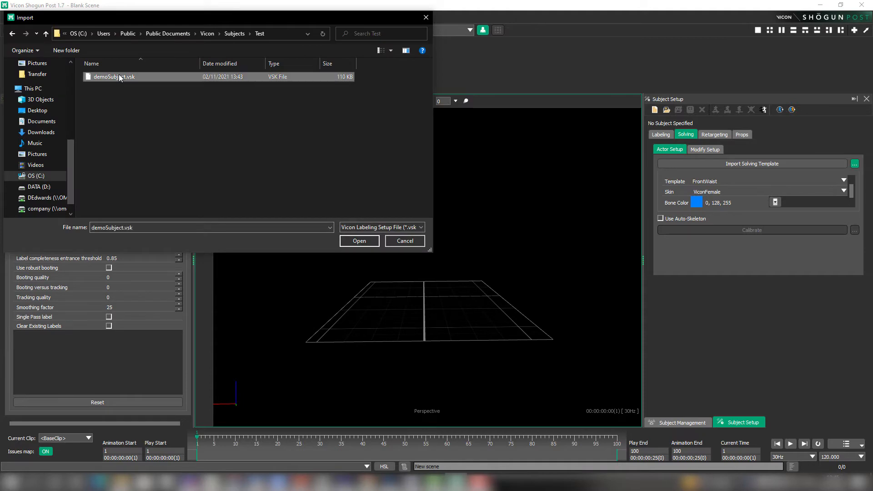
click(359, 240)
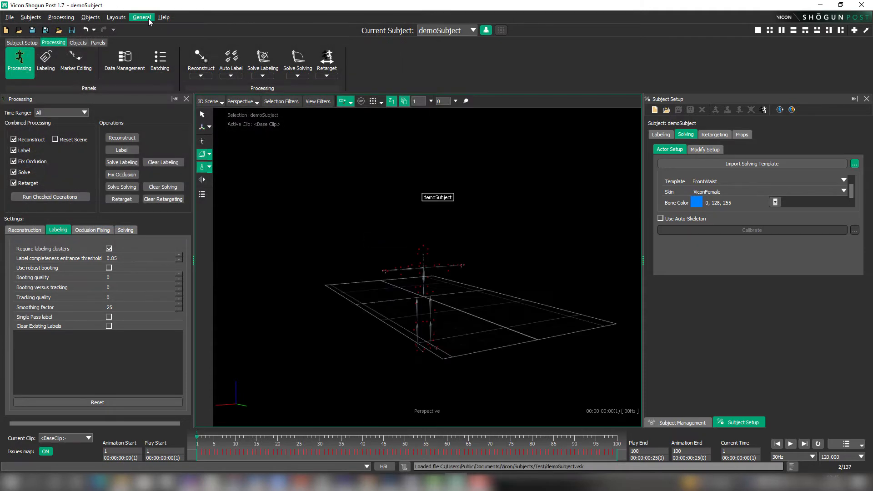
Step: Set the File Export preference to Vicon Labeling Setup File (*.vst) and choose the VST version
click(141, 16)
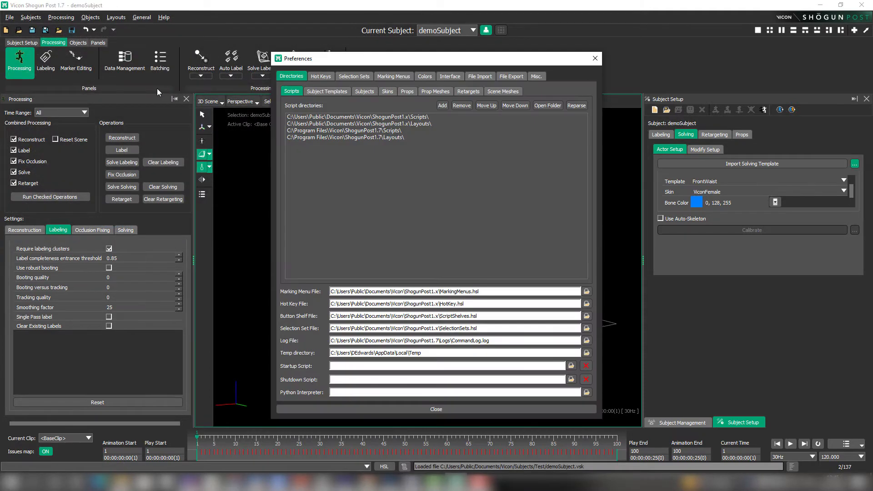
click(511, 77)
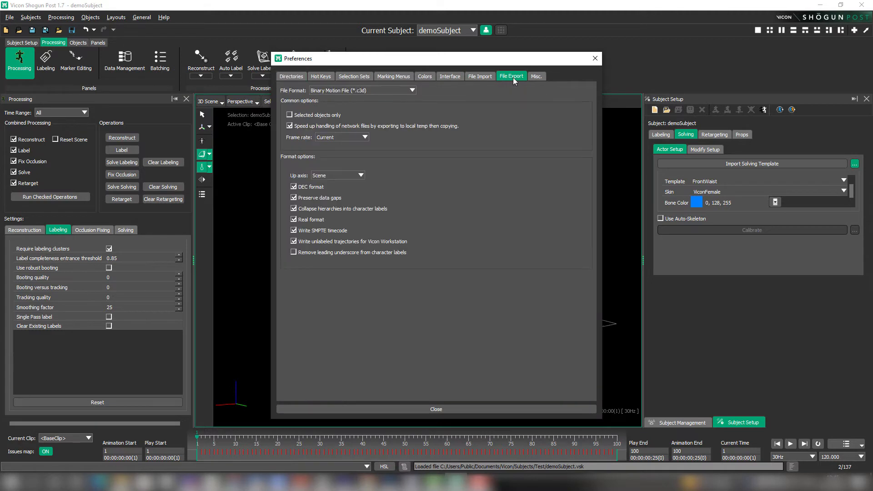
click(412, 90)
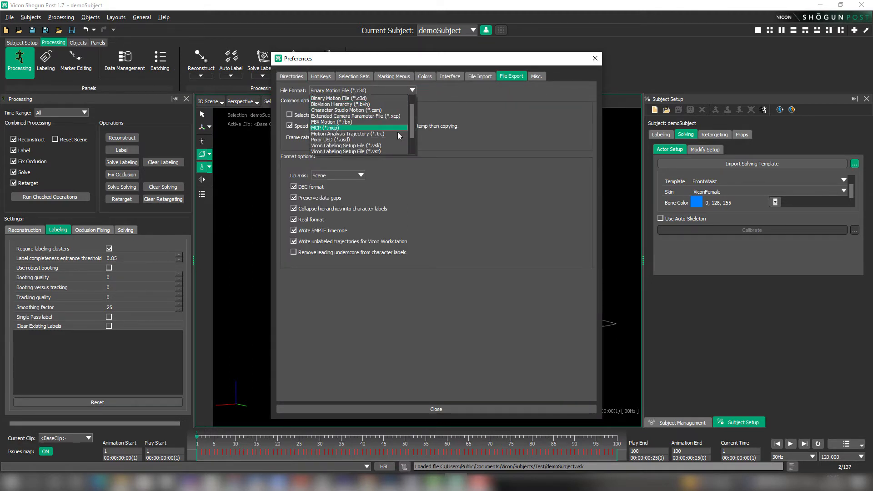
click(346, 145)
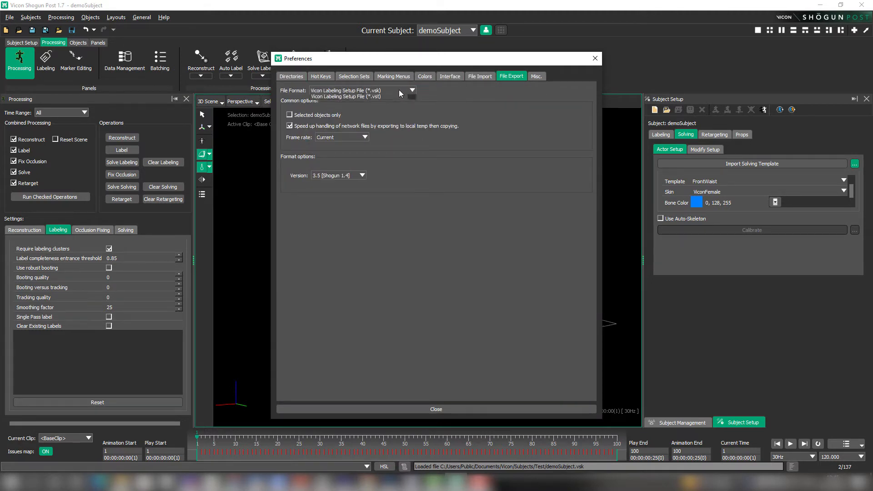
click(361, 175)
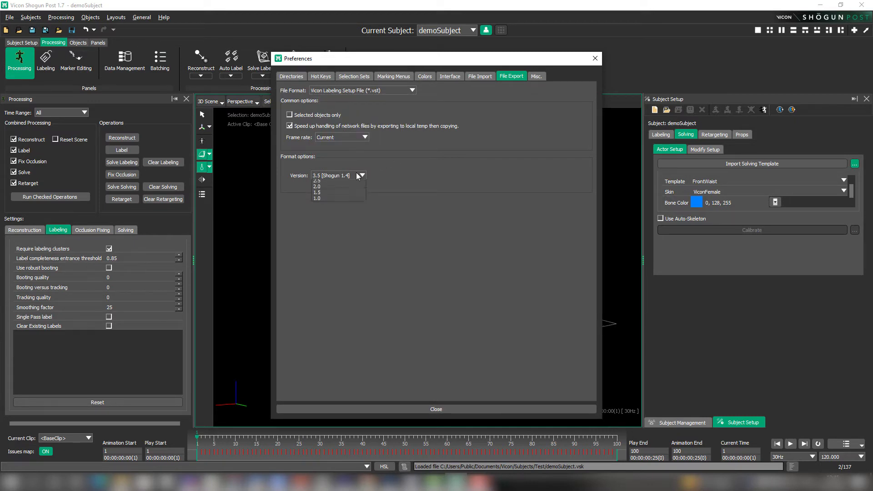
click(334, 175)
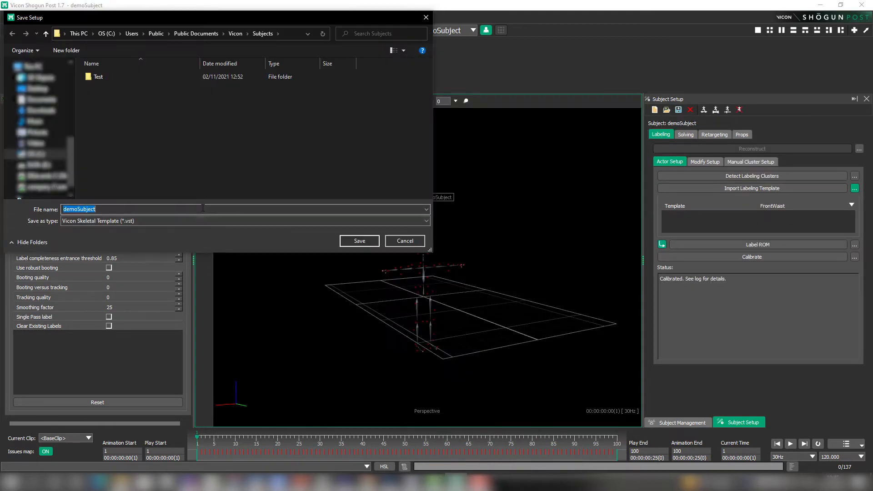
text(fie)
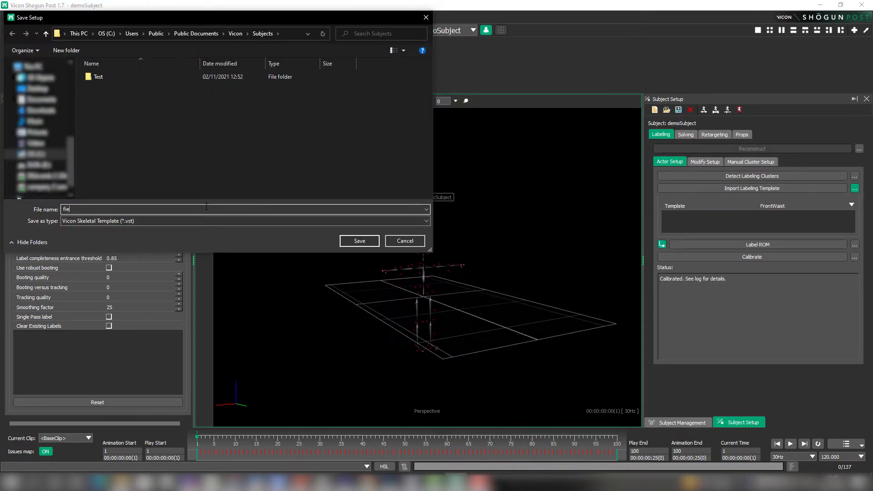
text(fixedD)
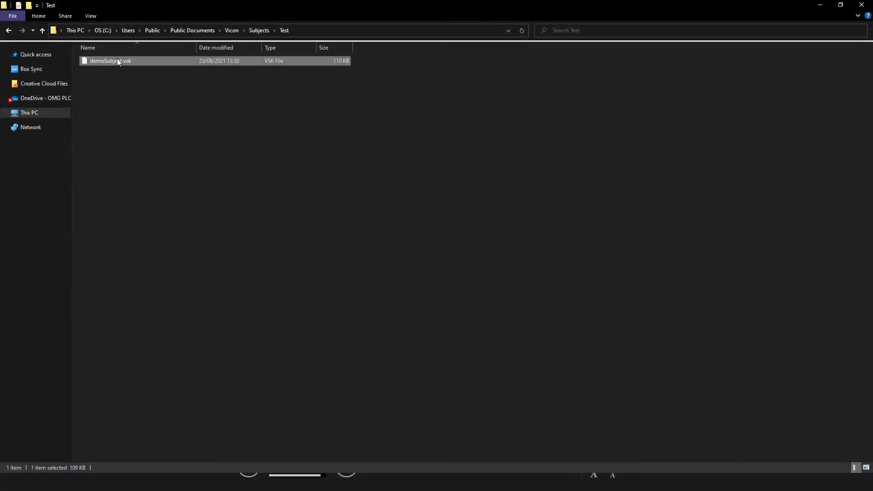
Step: Open demoSubject.vsk in Notepad via Open with
right_click(110, 61)
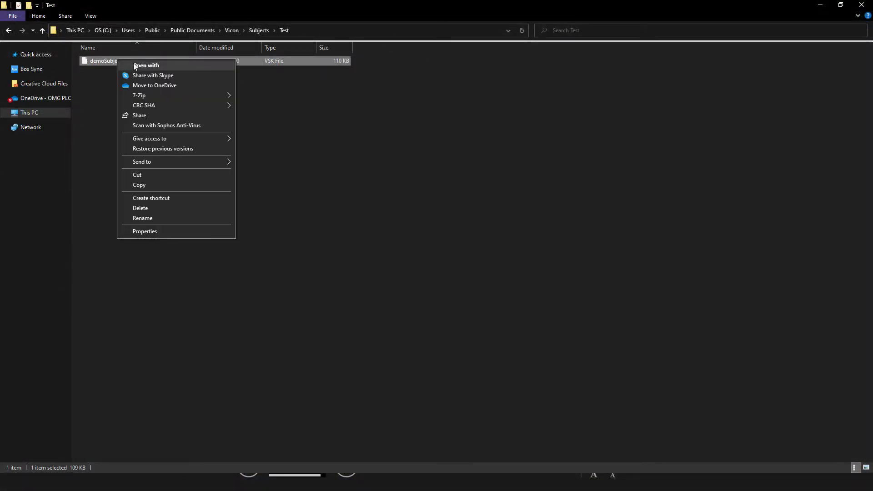
click(147, 66)
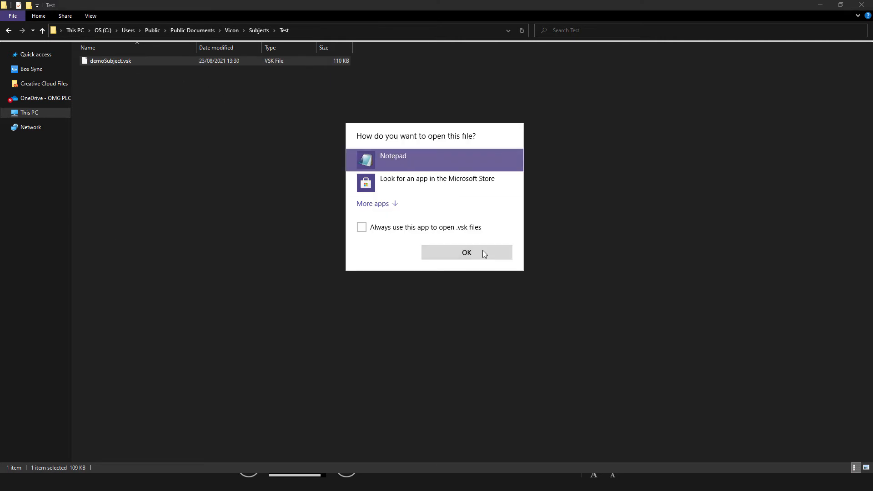
click(465, 252)
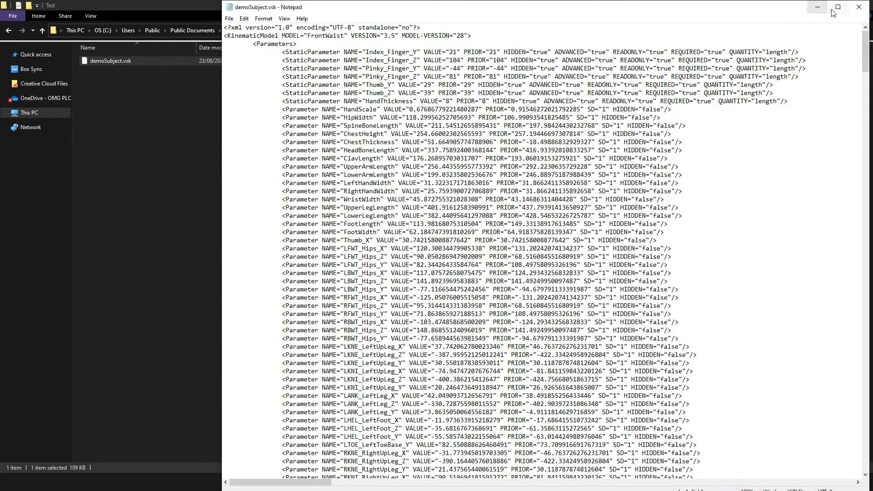
Step: Edit the KinematicModel VERSION attribute from 3.5 to 3.6 in the maximized Notepad window
click(838, 6)
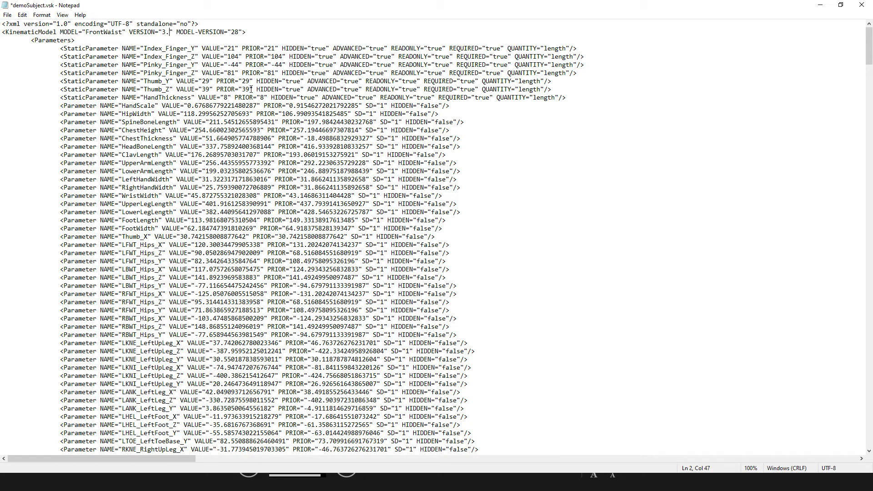
text(6)
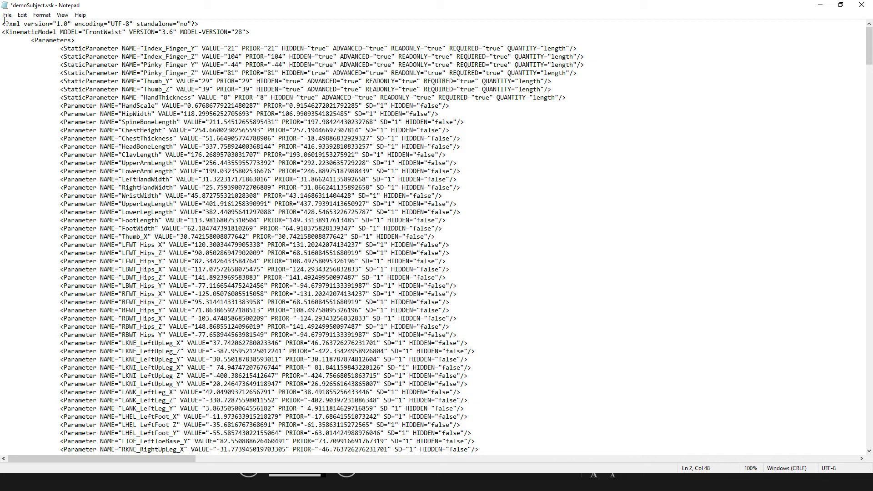